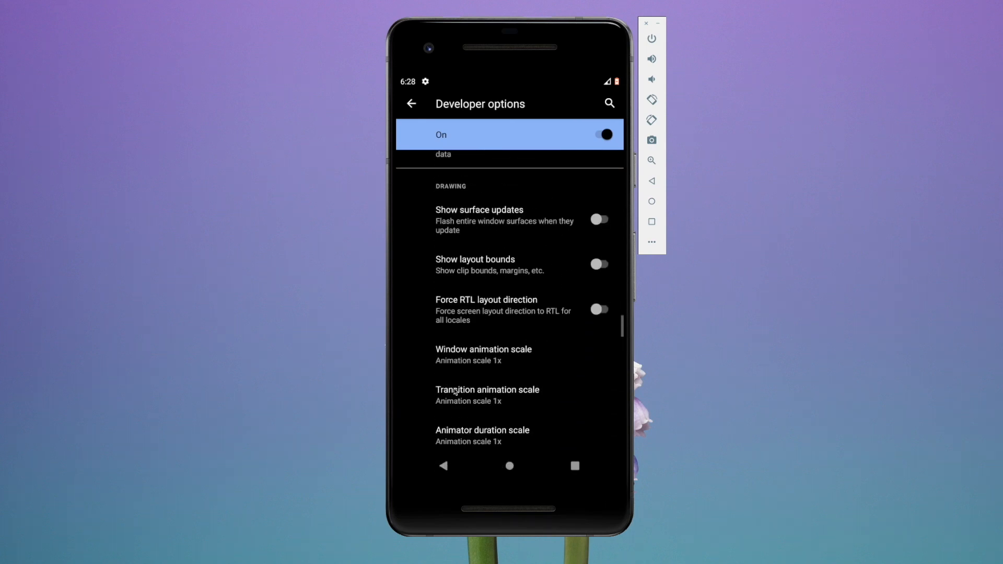
Restart the phone from the power menu toward recovery for an adb-sideloaded update.
{"action": "scroll", "scroll_direction": "down", "scroll_amount": 3}
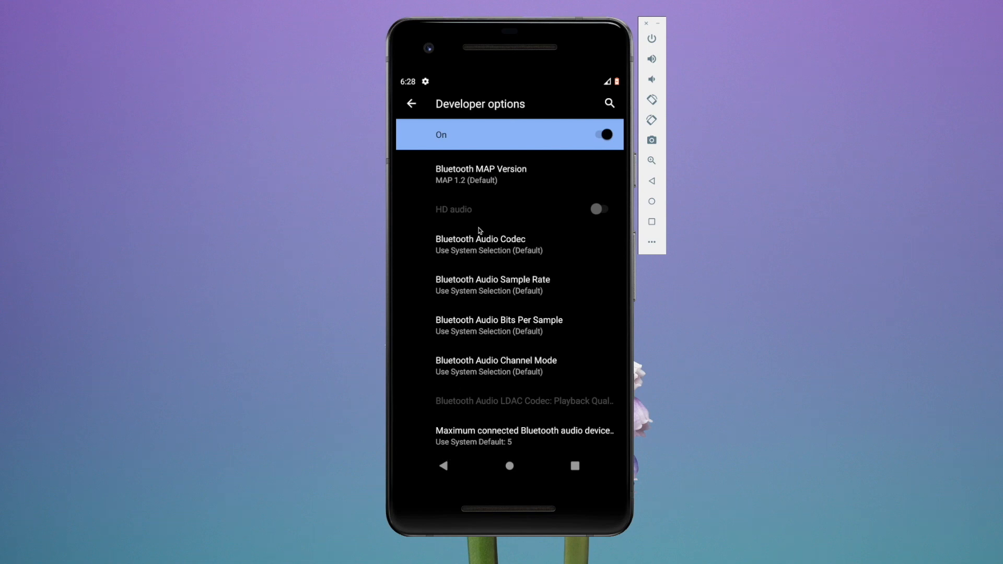
{"action": "scroll", "scroll_direction": "down", "scroll_amount": 3}
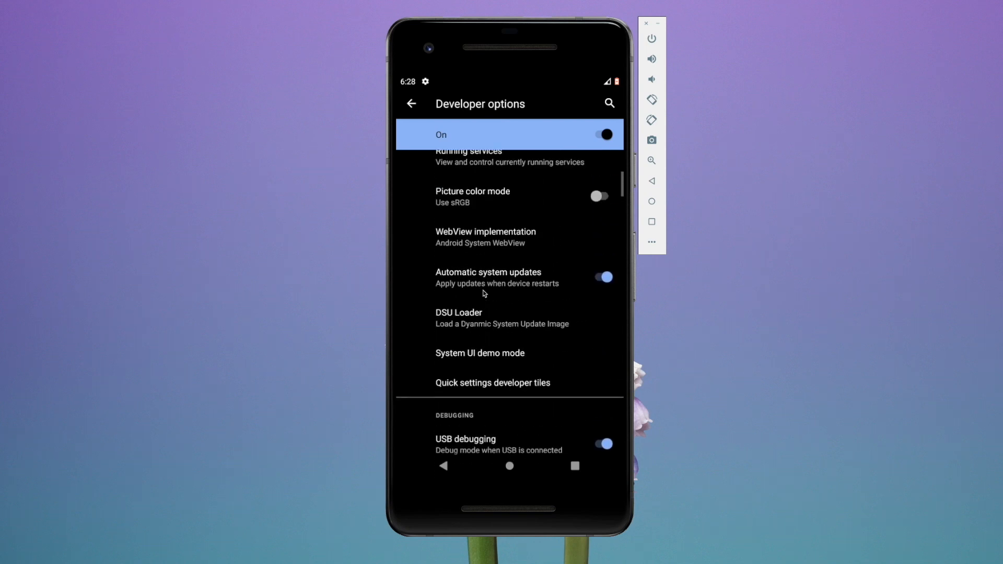
{"action": "scroll", "scroll_direction": "down", "scroll_amount": 3}
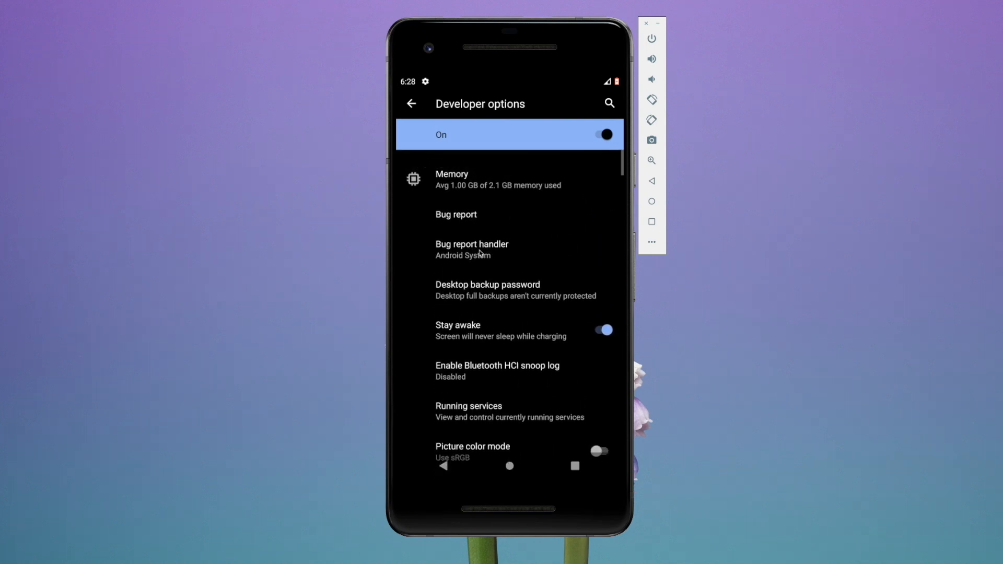
{"action": "scroll", "scroll_direction": "down", "scroll_amount": 3}
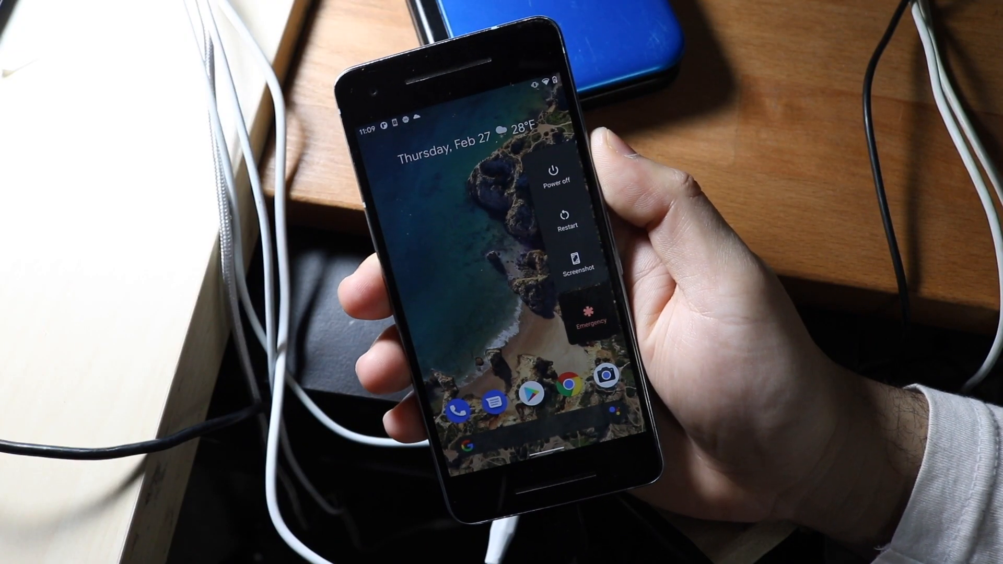
{"action": "left_click", "coordinate": [557, 172]}
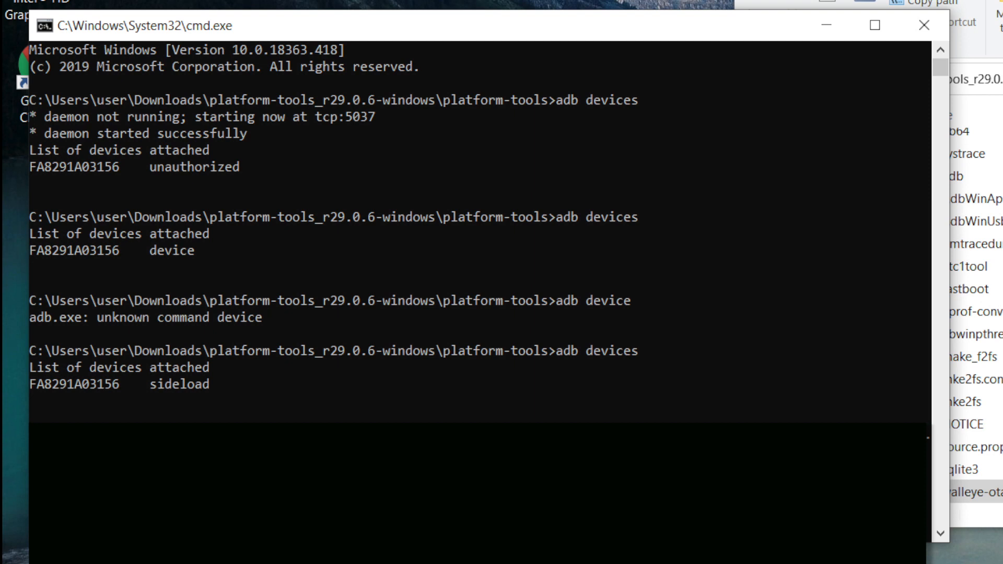
Sideload walleye-ota-rpp1.200123.016-1970298b.zip to the phone with adb sideload.
{"action": "type", "text": "adb sideload walleye-ota-rpp1.200123.016-1970298b.zip"}
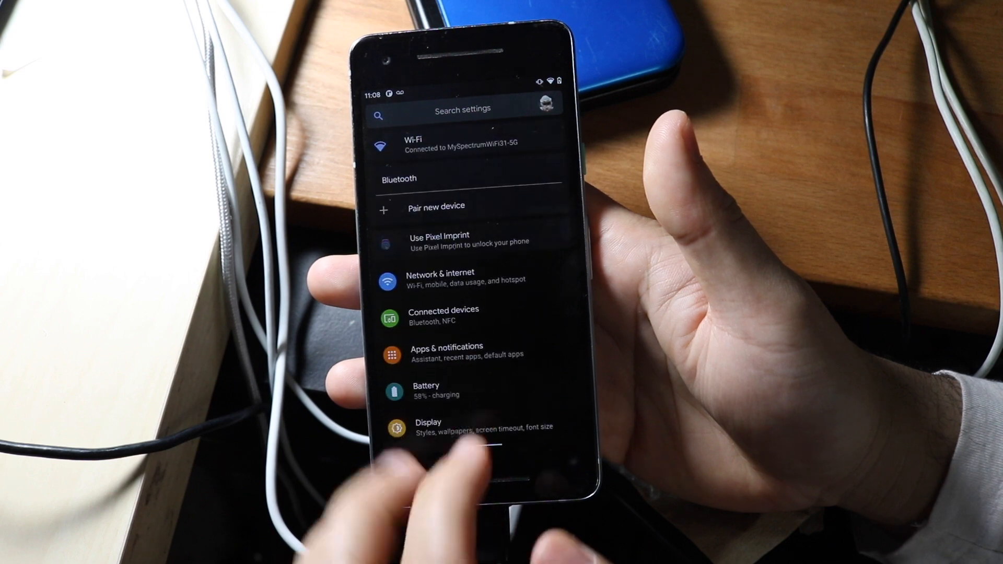
Reach the Android version page via About phone, now reporting version R.
{"action": "scroll", "scroll_direction": "down", "scroll_amount": 3}
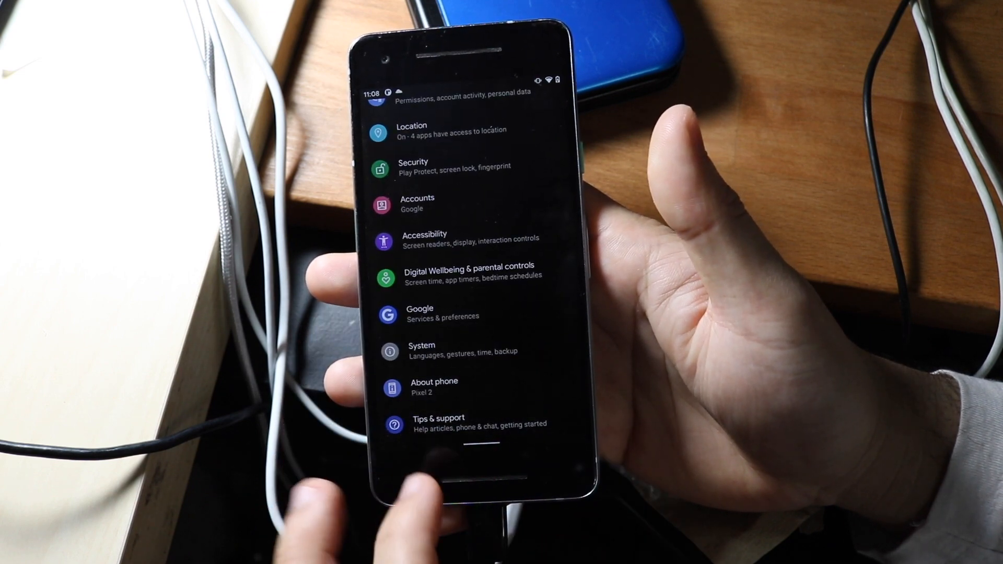
{"action": "left_click", "coordinate": [435, 386]}
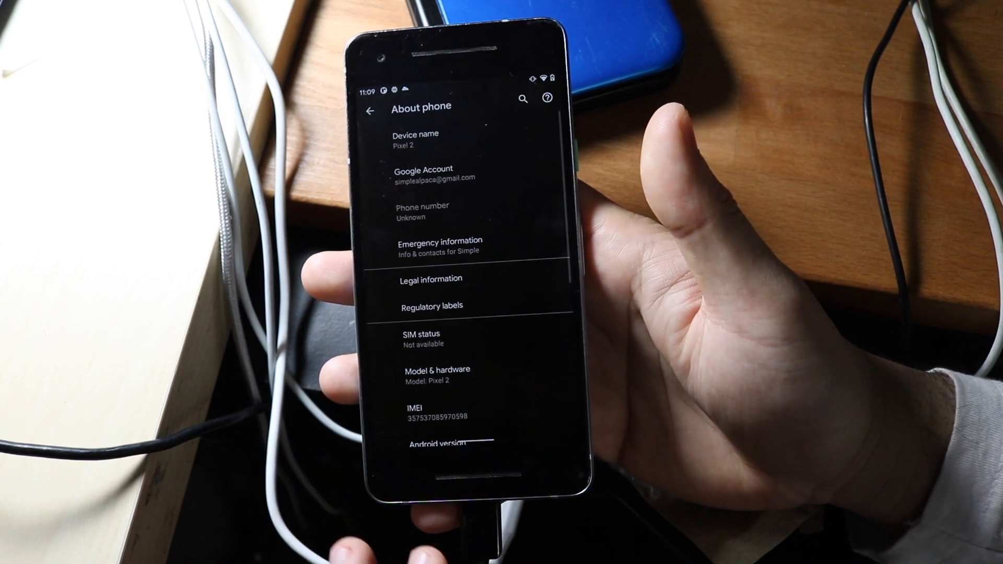
{"action": "scroll", "scroll_direction": "down", "scroll_amount": 3}
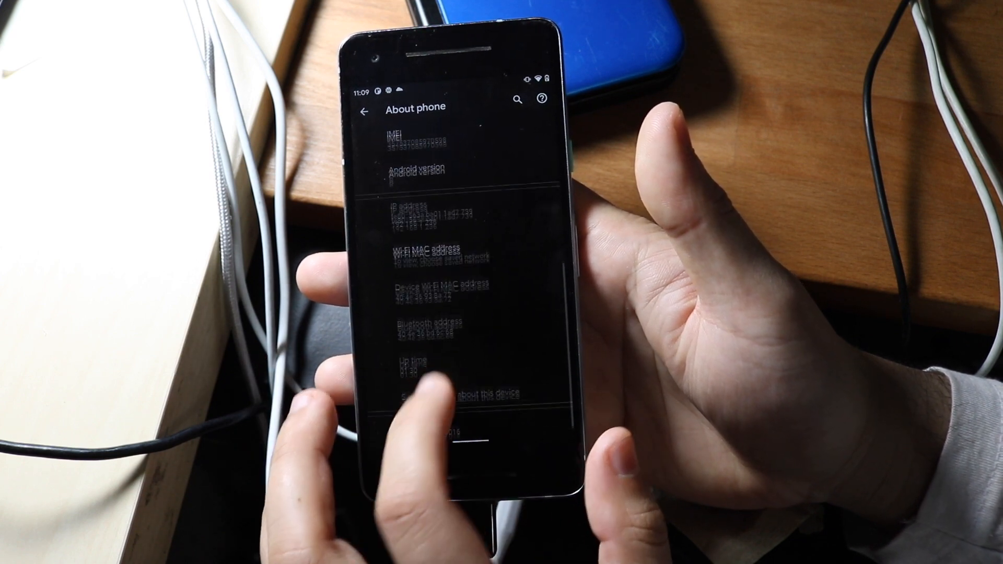
{"action": "scroll", "scroll_direction": "down", "scroll_amount": 3}
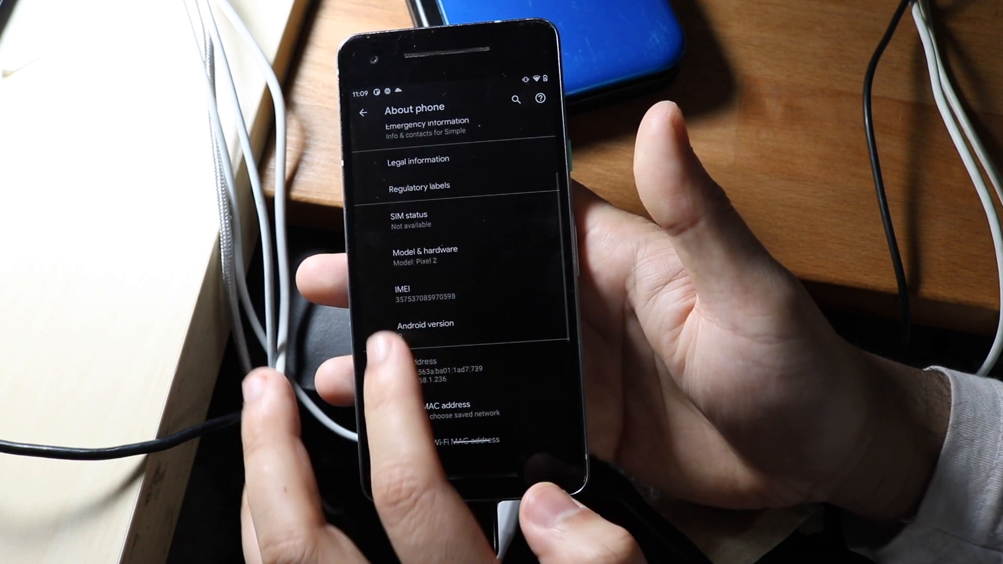
{"action": "left_click", "coordinate": [425, 328]}
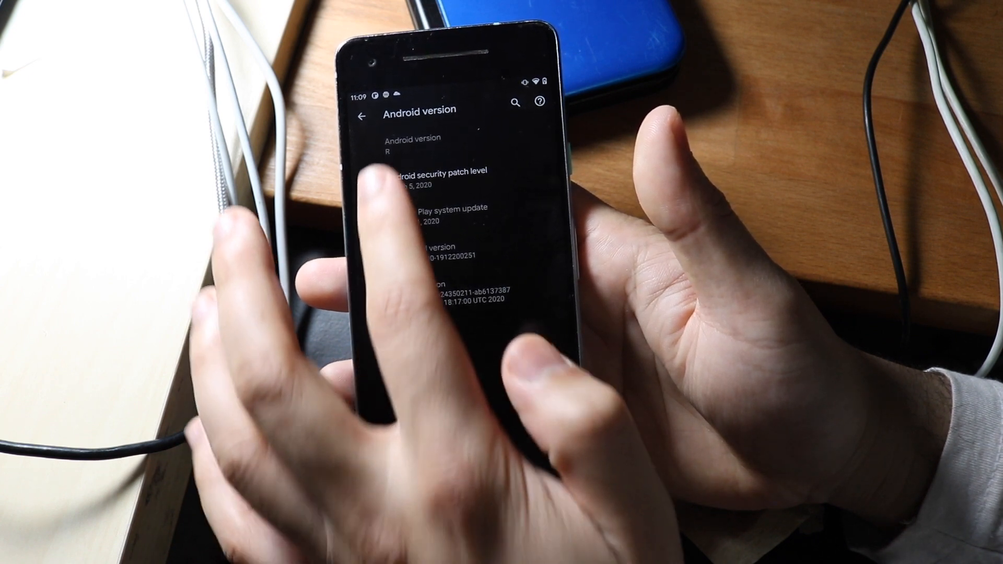